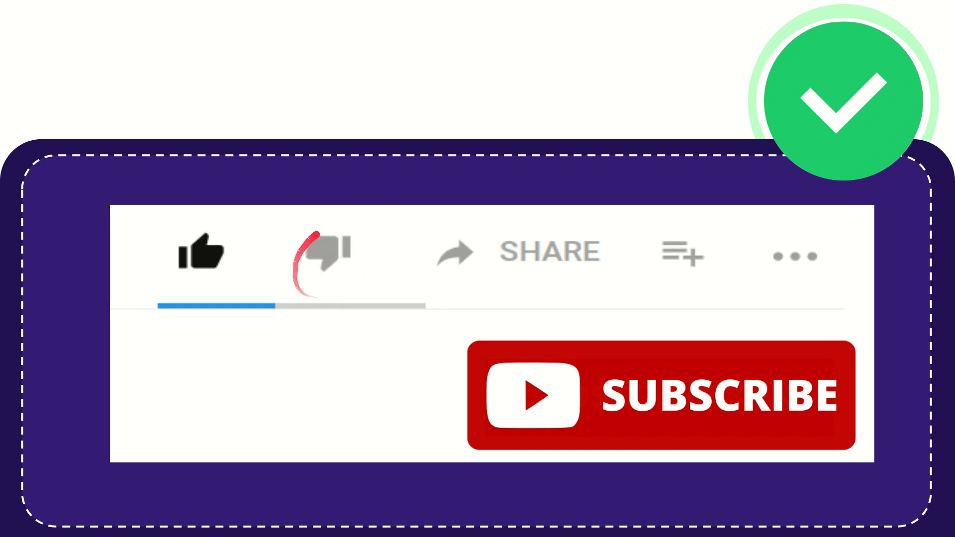
{"action": "left_click", "coordinate": [327, 252]}
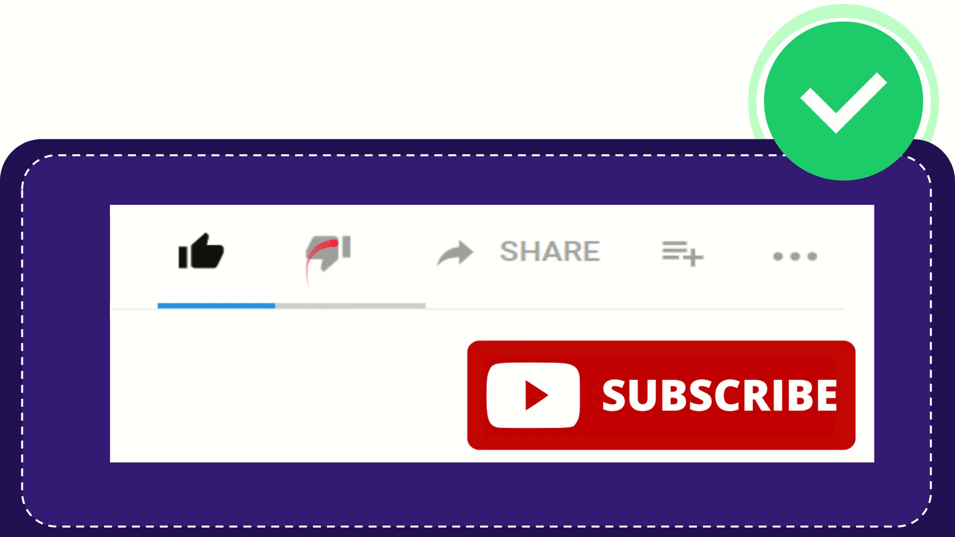
{"action": "left_click", "coordinate": [325, 252]}
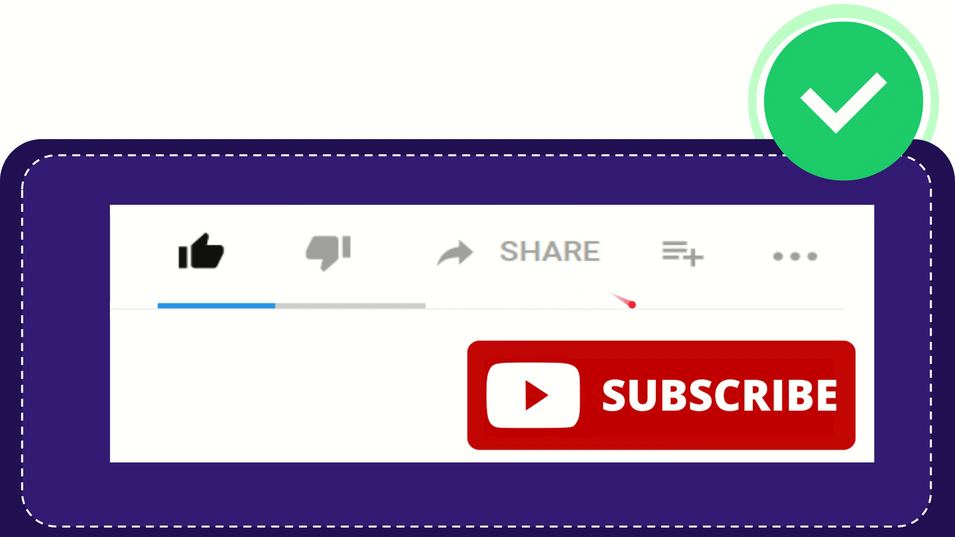
{"action": "mouse_move", "coordinate": [579, 293]}
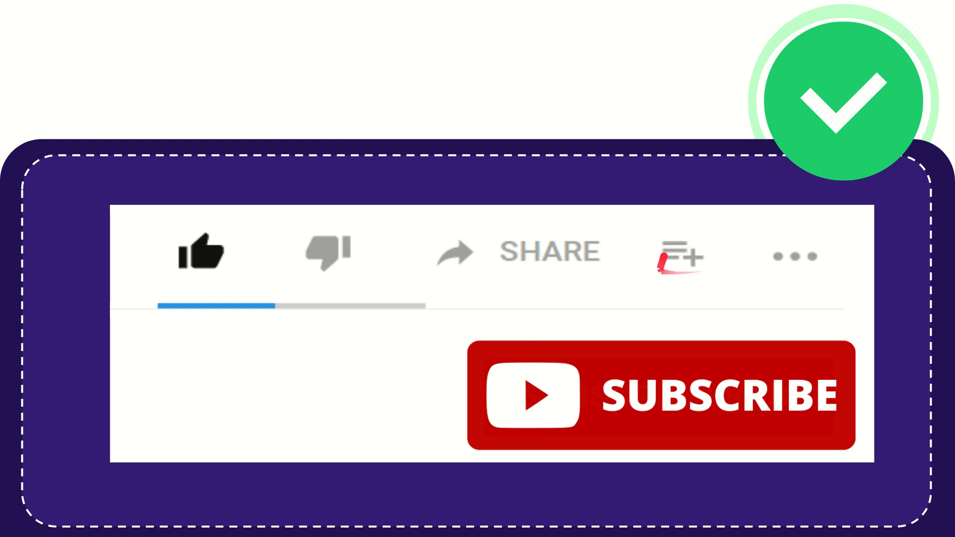
{"action": "left_click", "coordinate": [678, 256]}
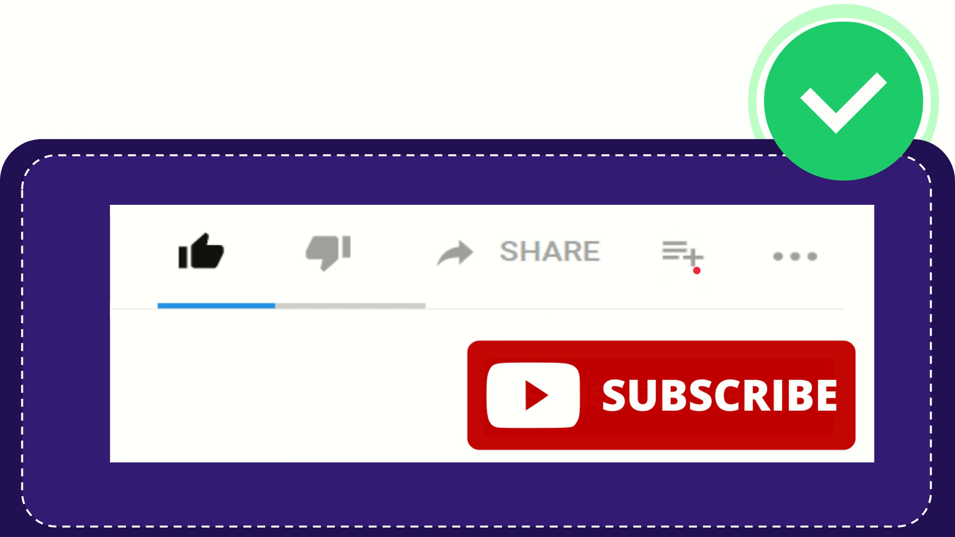